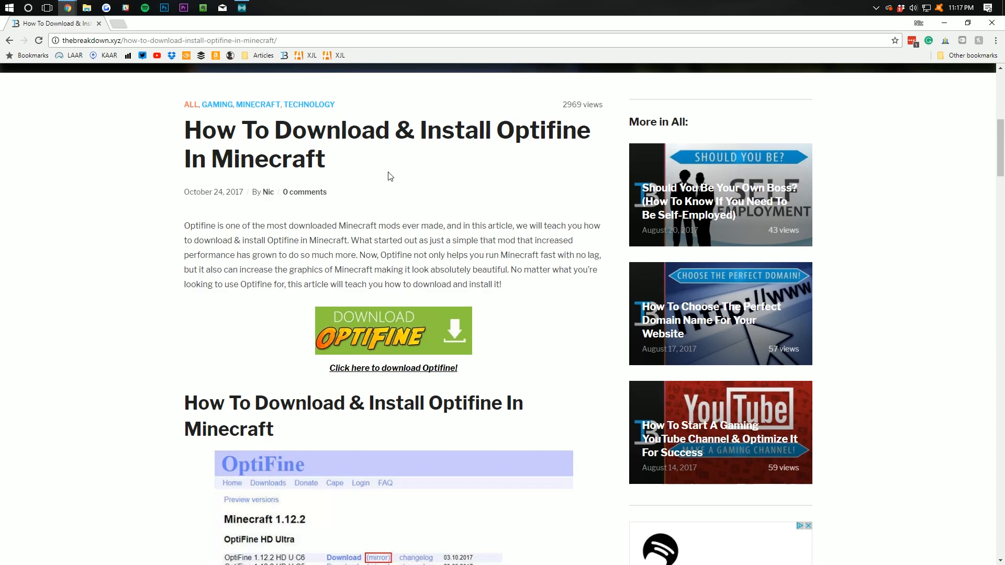
{"action": "mouse_move", "coordinate": [426, 170]}
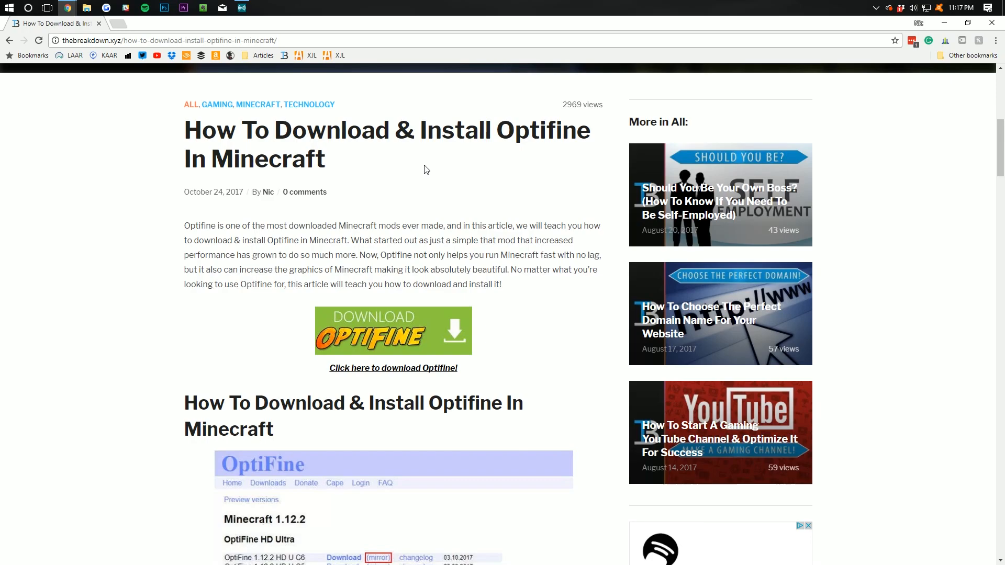
Scroll the tutorial article toward the Download OptiFine banner
{"action": "scroll", "scroll_direction": "up", "scroll_amount": 3}
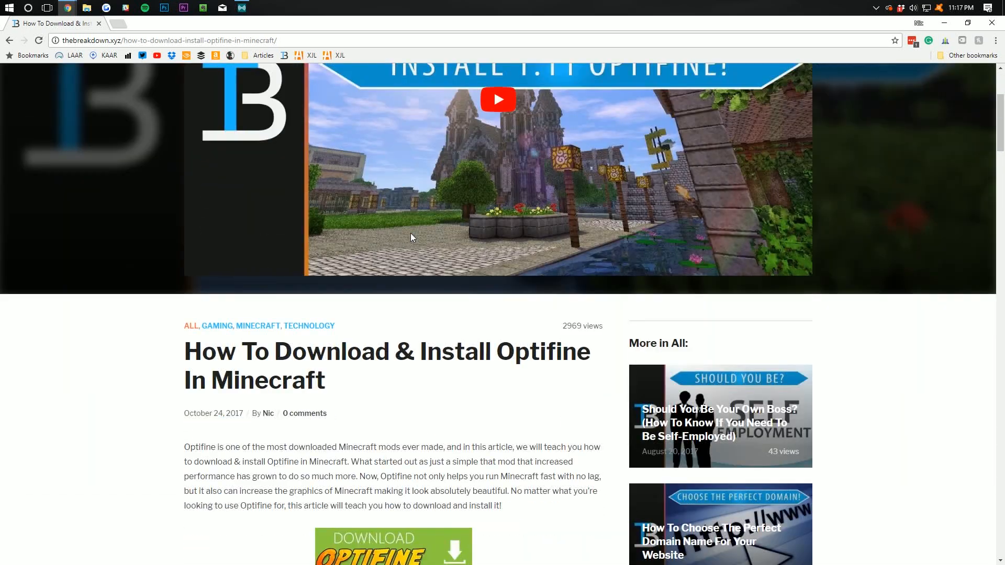
{"action": "scroll", "scroll_direction": "down", "scroll_amount": 3}
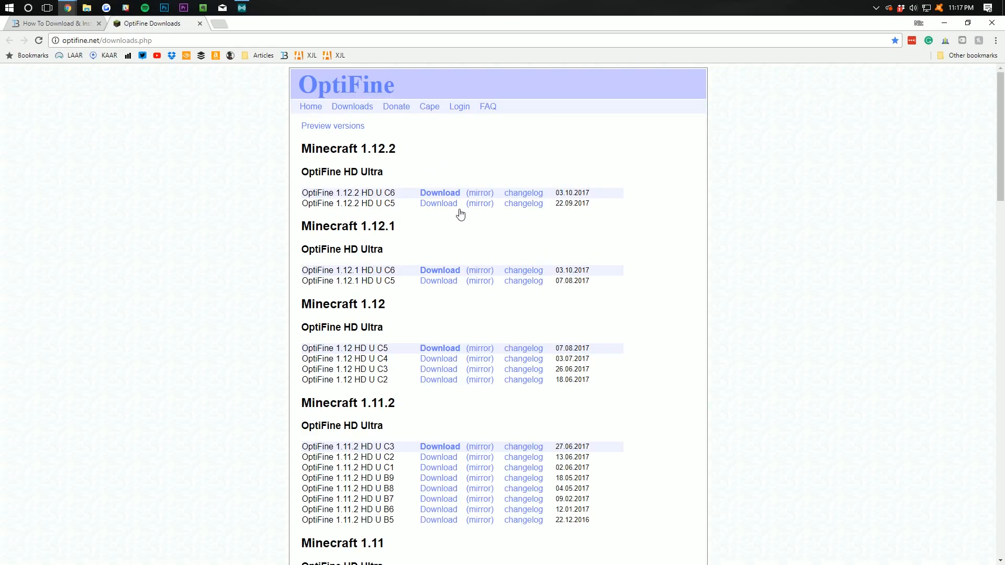
{"action": "mouse_move", "coordinate": [327, 189]}
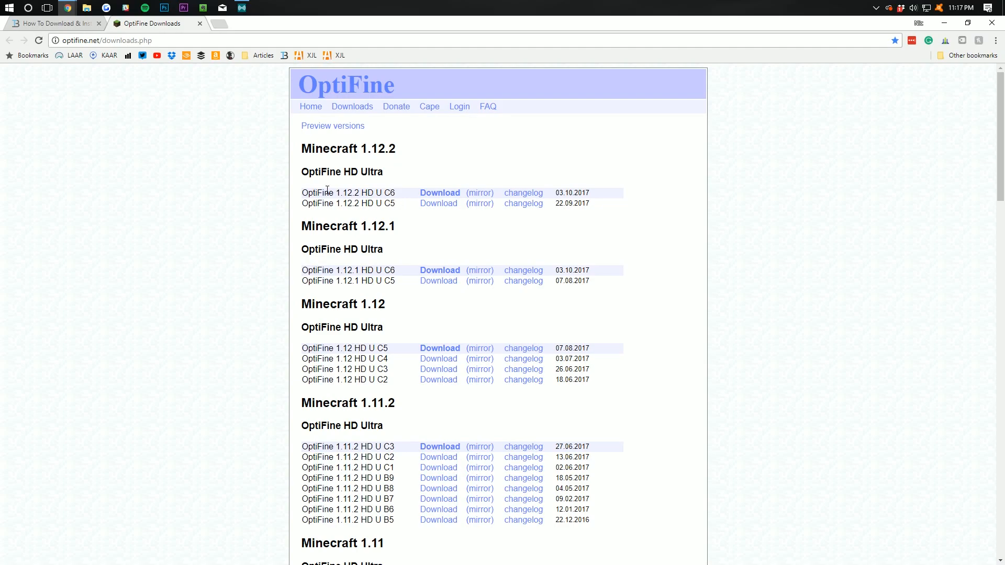
{"action": "mouse_move", "coordinate": [385, 203]}
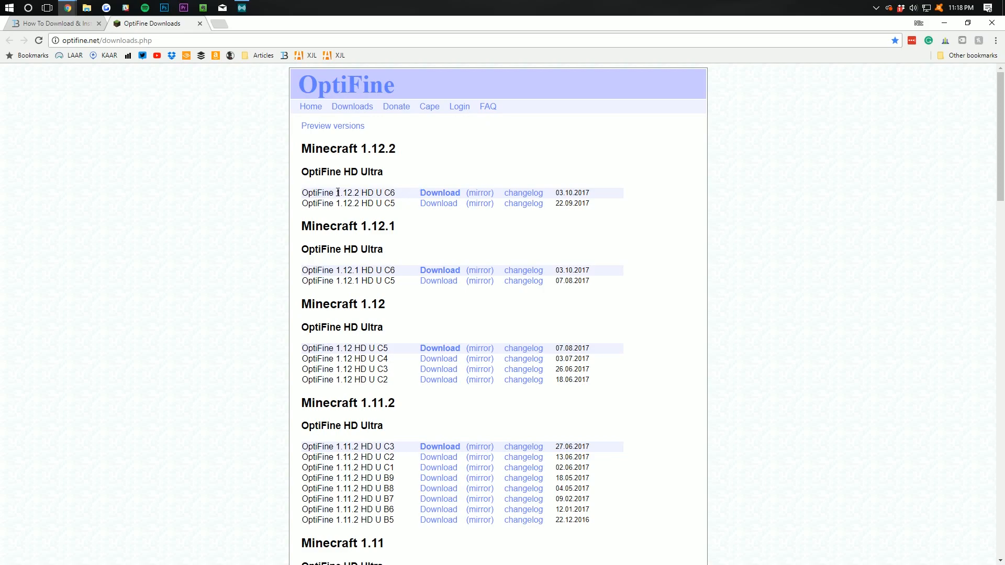
{"action": "mouse_move", "coordinate": [477, 195]}
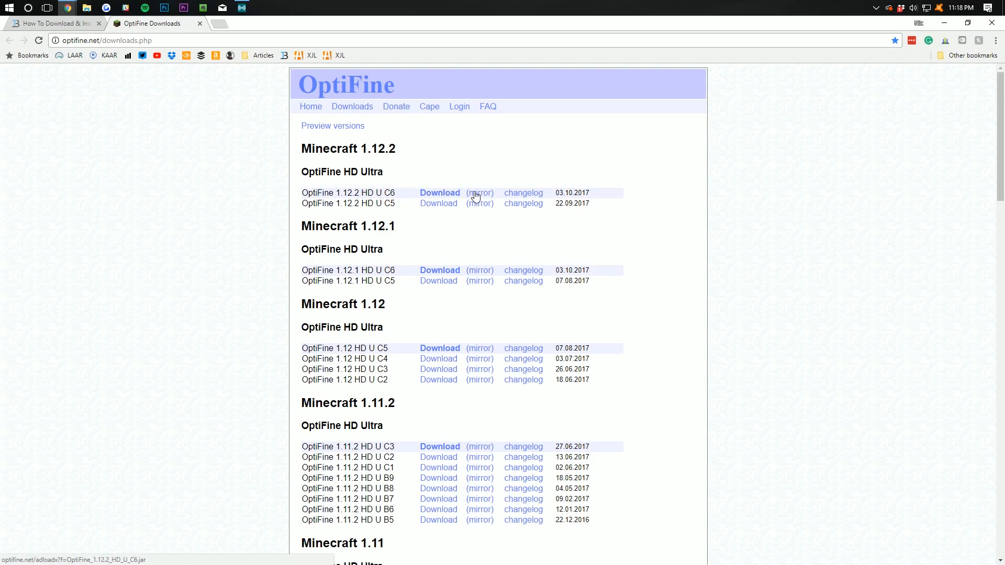
Choose the mirror link beside OptiFine 1.12.2 HD U C6 on the downloads page
{"action": "left_click", "coordinate": [440, 193]}
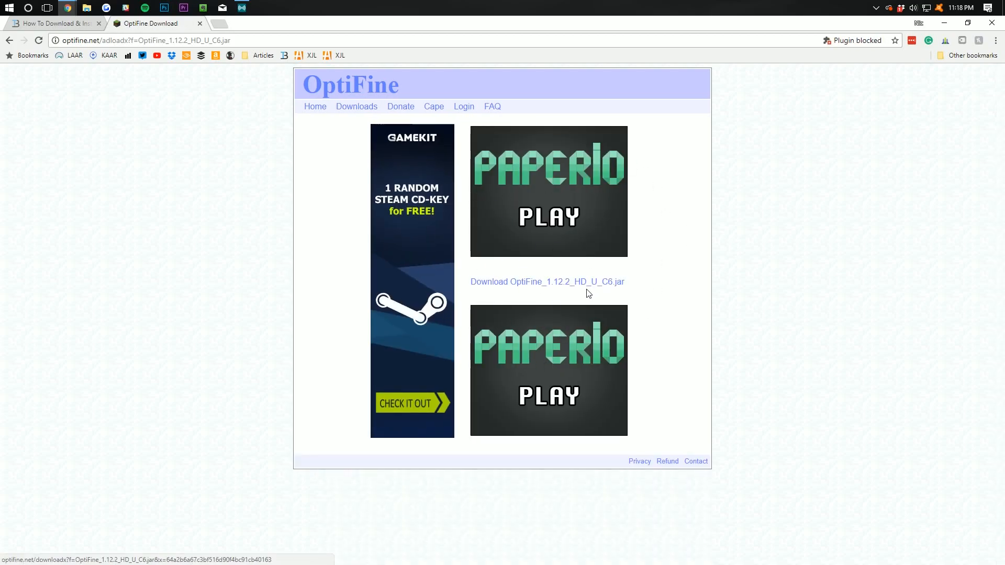
{"action": "mouse_move", "coordinate": [493, 218]}
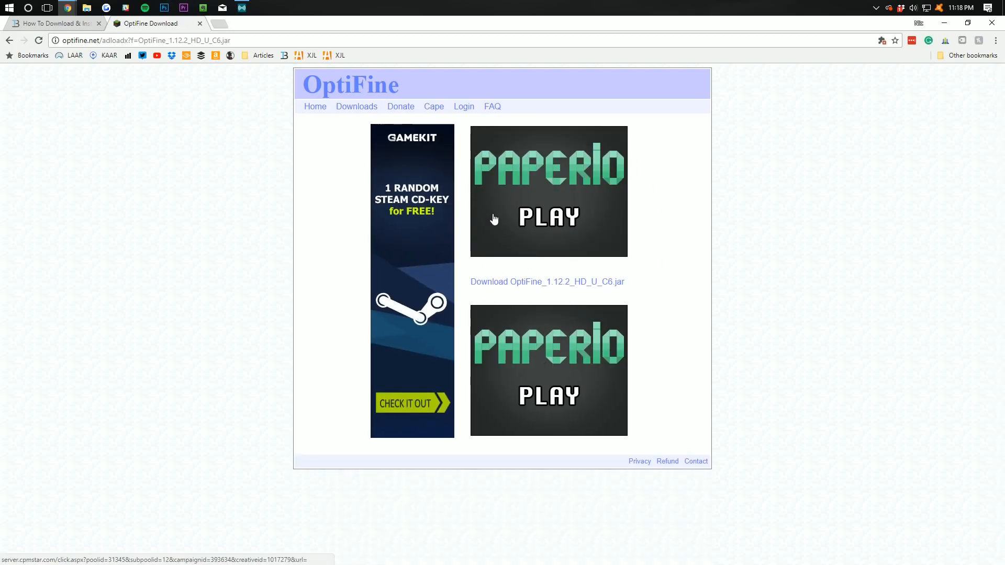
{"action": "mouse_move", "coordinate": [548, 285]}
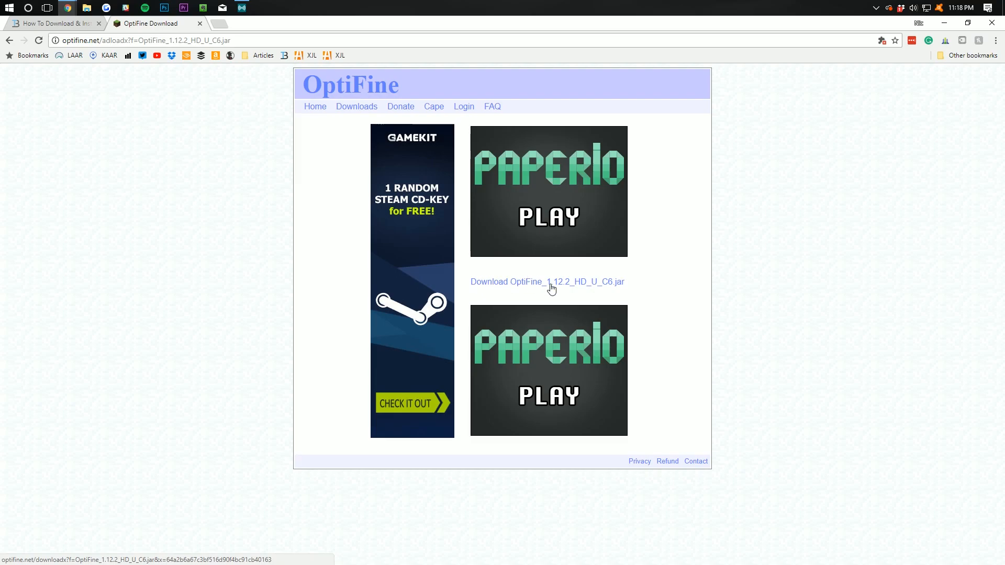
Download OptiFine_1.12.2_HD_U_C6.jar and keep it despite Chrome's harmful-file warning
{"action": "left_click", "coordinate": [547, 281]}
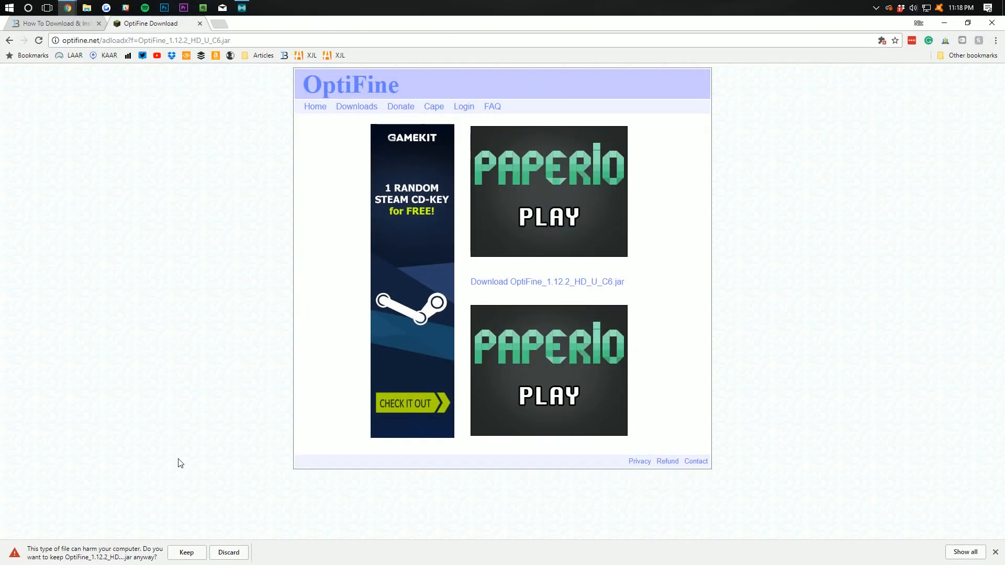
{"action": "left_click", "coordinate": [186, 552]}
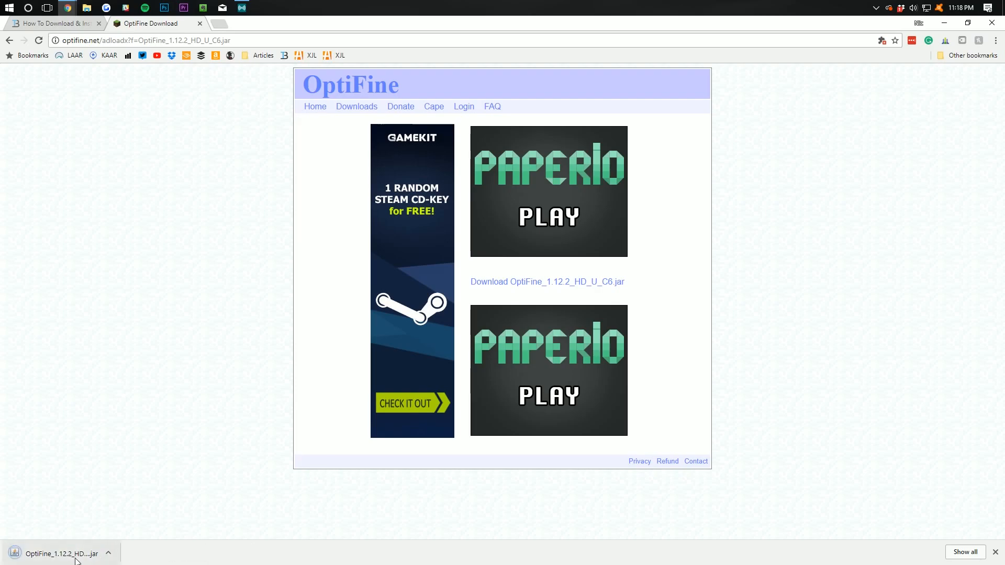
{"action": "mouse_move", "coordinate": [875, 53]}
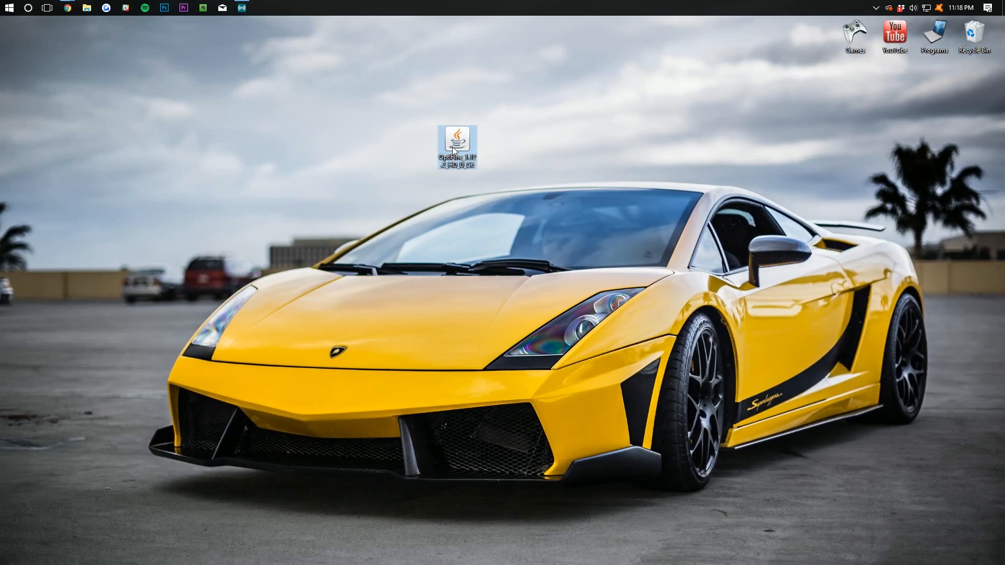
Run the jar with Java(TM) Platform SE binary, install OptiFine into the Minecraft folder and acknowledge success
{"action": "right_click", "coordinate": [455, 140]}
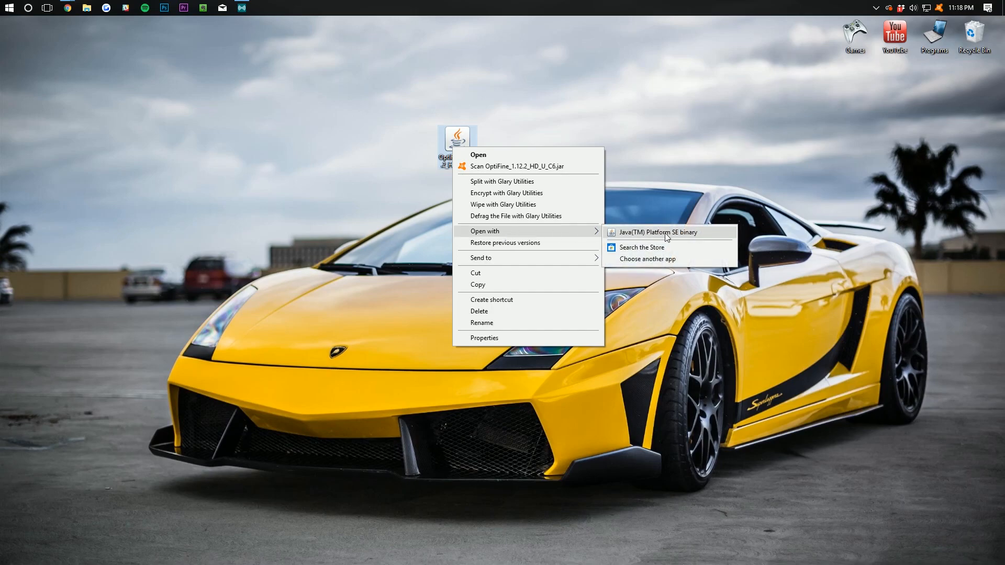
{"action": "left_click", "coordinate": [649, 233]}
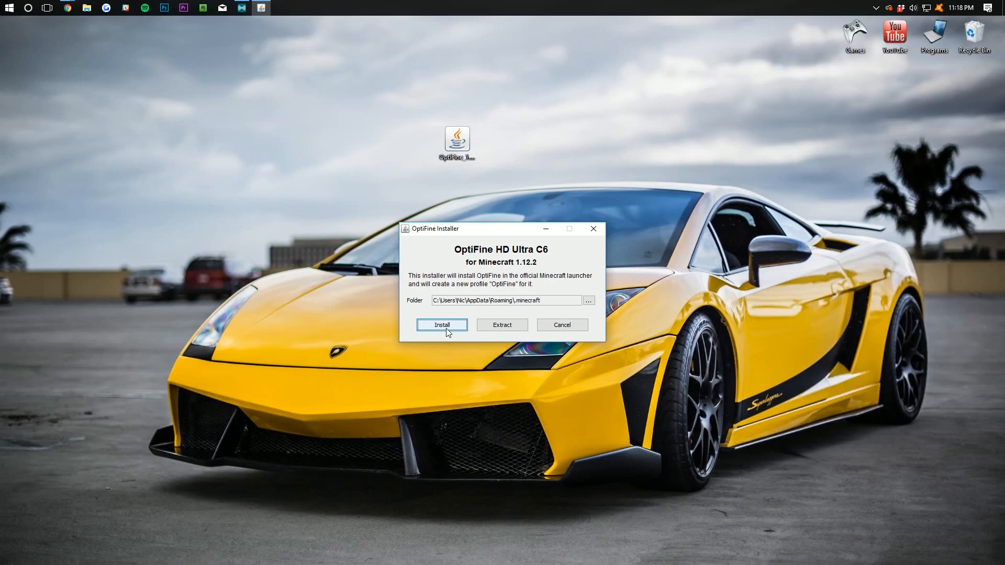
{"action": "left_click", "coordinate": [442, 324]}
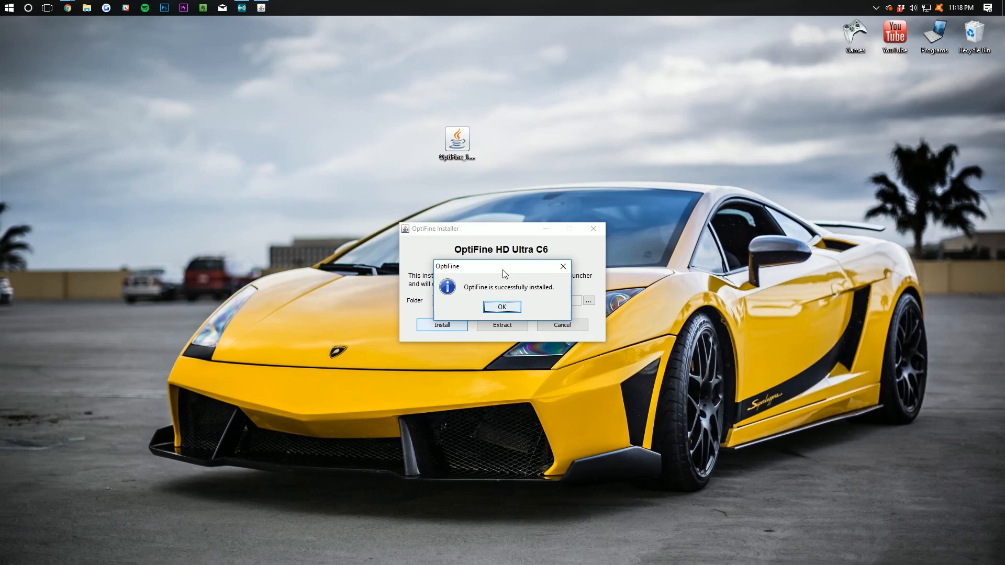
{"action": "left_click", "coordinate": [502, 307]}
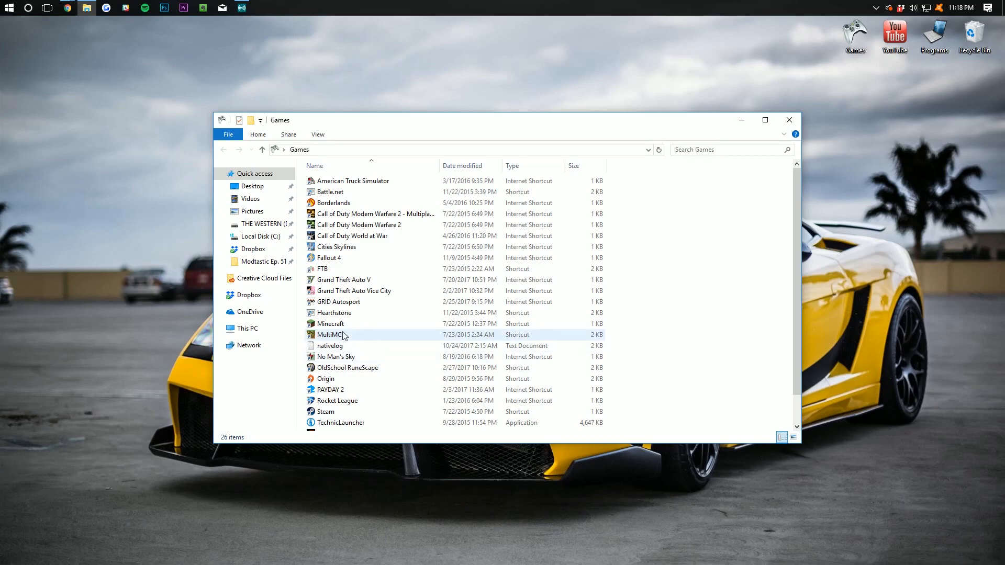
Launch Minecraft, select the OptiFine 1.12.2 HD U C6 profile and play it
{"action": "double_click", "coordinate": [332, 323]}
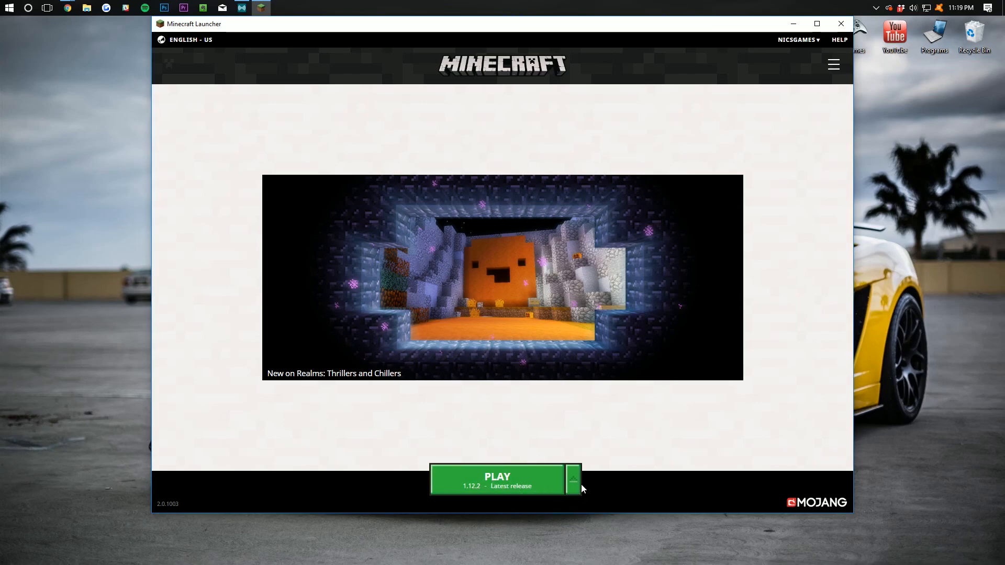
{"action": "left_click", "coordinate": [572, 480]}
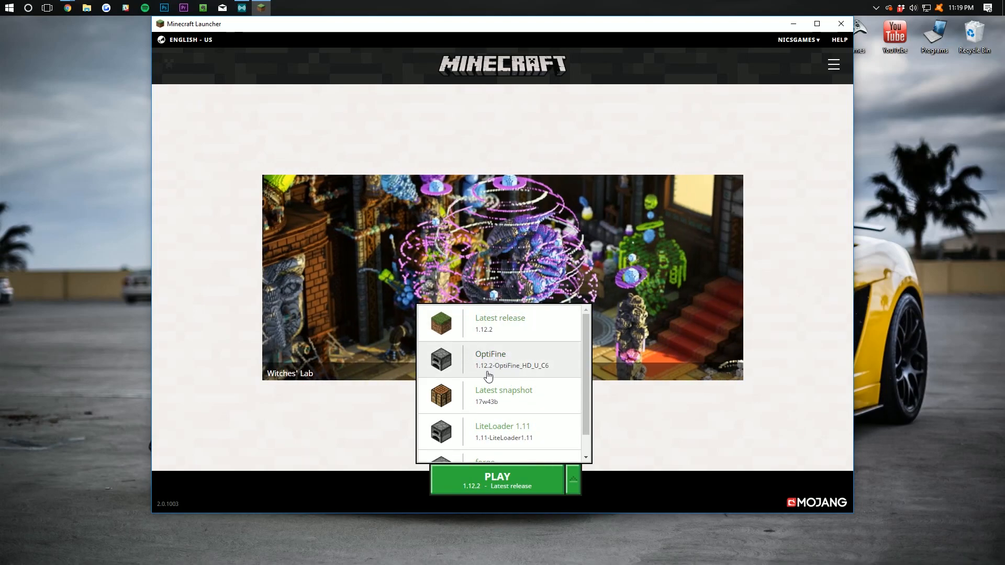
{"action": "mouse_move", "coordinate": [489, 369]}
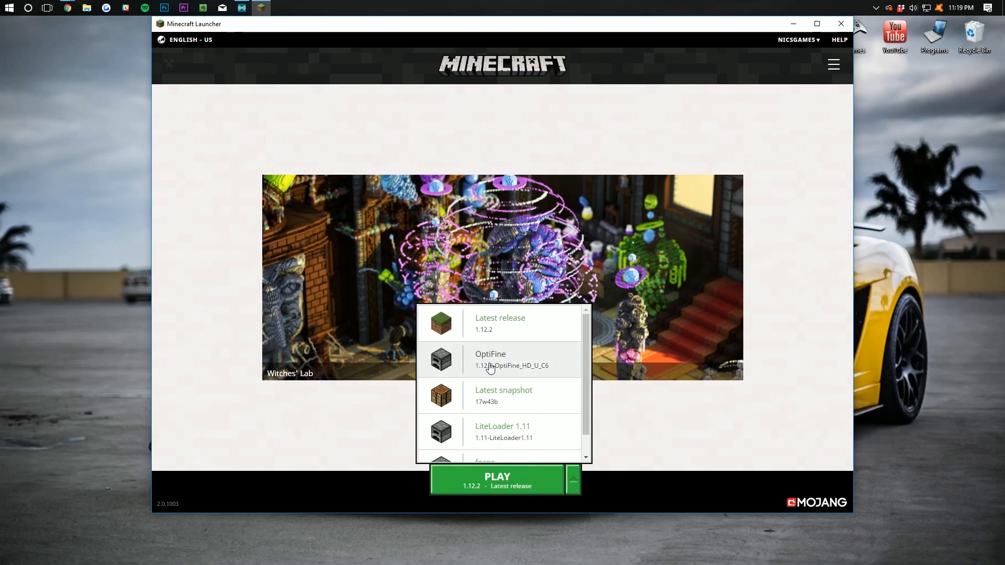
{"action": "left_click", "coordinate": [496, 480]}
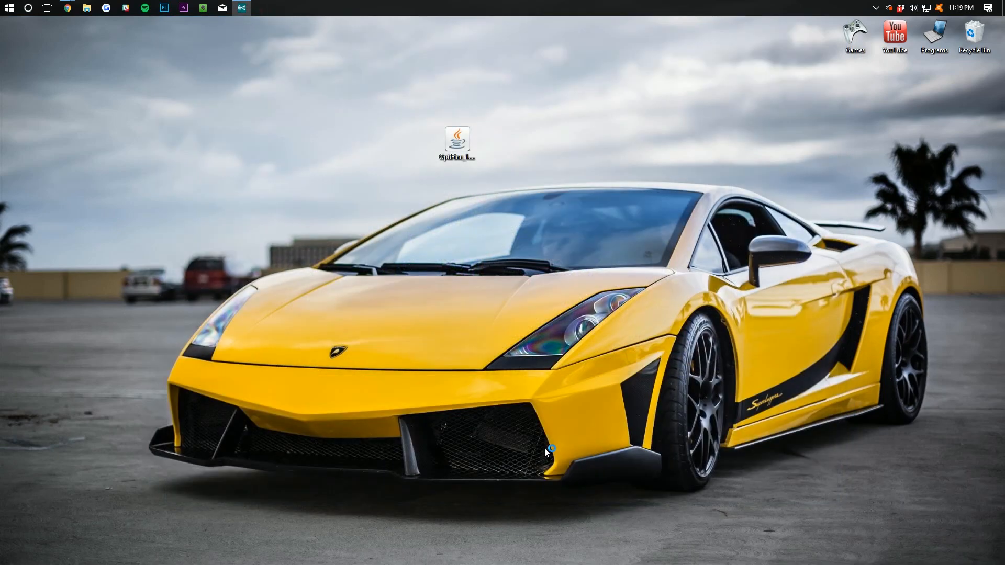
{"action": "mouse_move", "coordinate": [545, 452]}
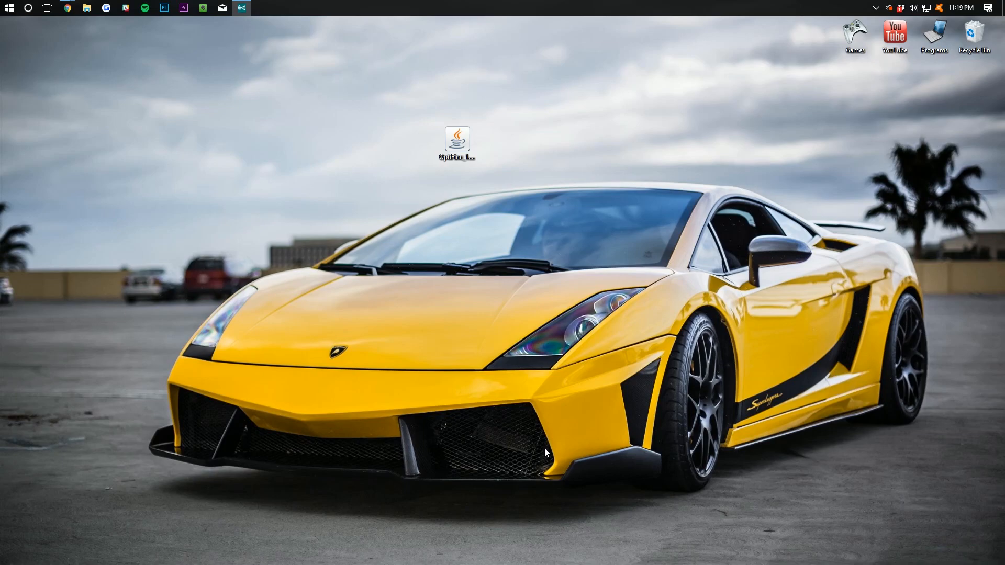
{"action": "double_click", "coordinate": [455, 138]}
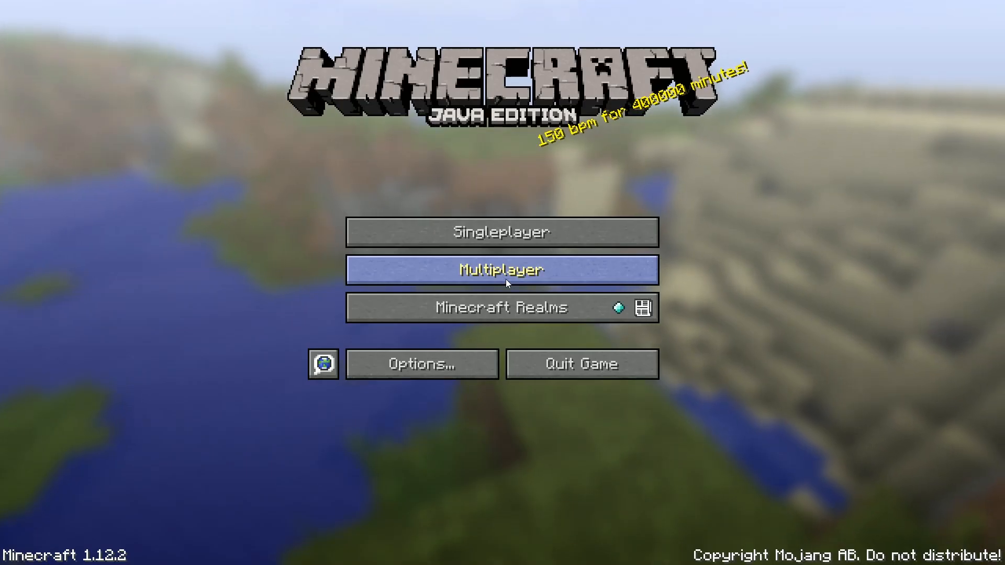
{"action": "mouse_move", "coordinate": [474, 375]}
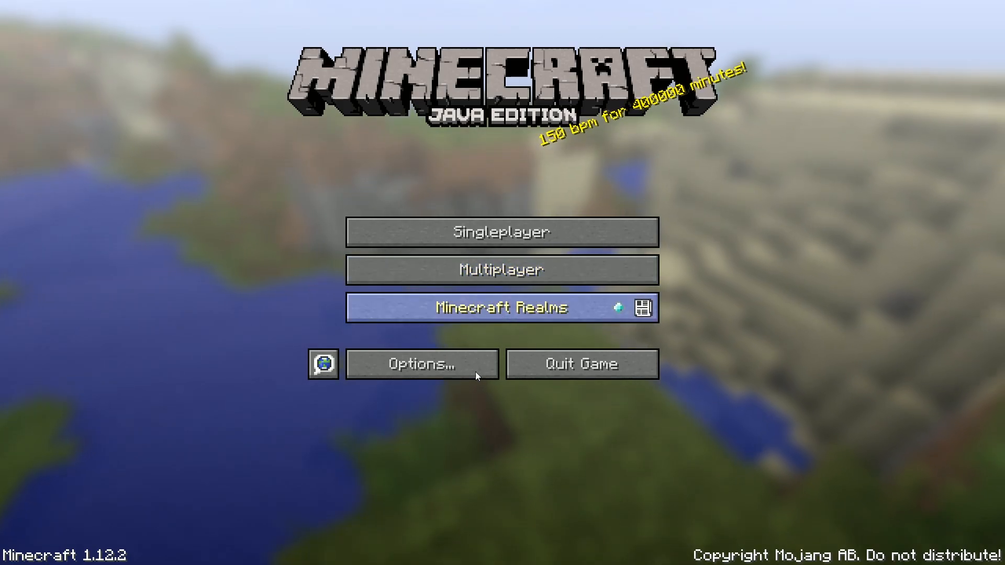
Reach Options > Video Settings to show OptiFine's Shaders and Dynamic Lights options
{"action": "left_click", "coordinate": [421, 365]}
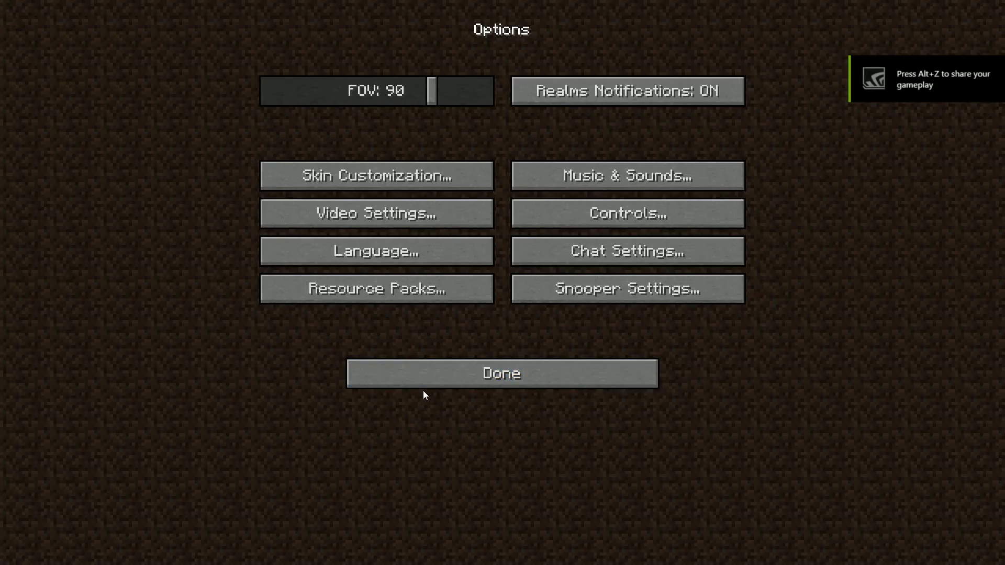
{"action": "left_click", "coordinate": [375, 213]}
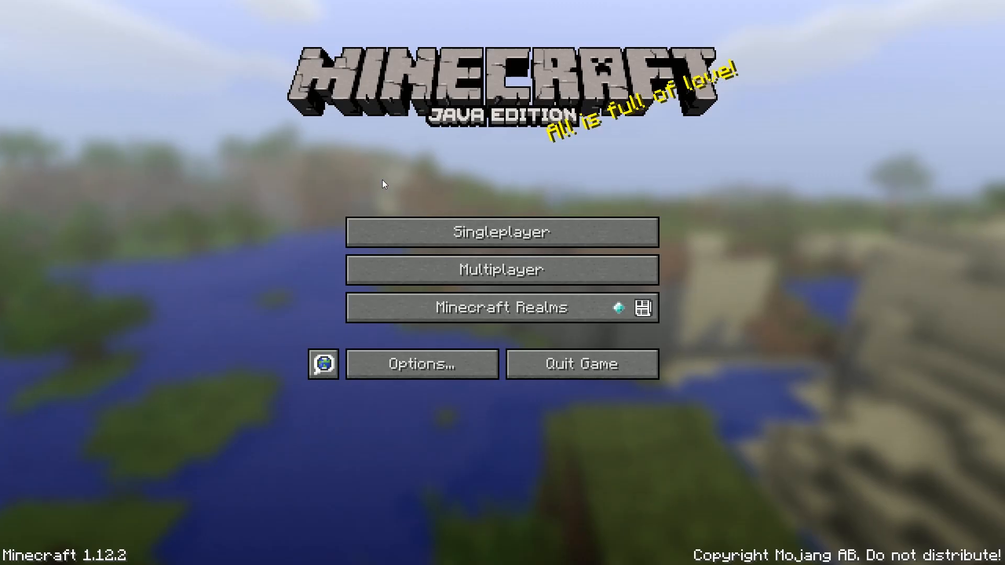
{"action": "left_click", "coordinate": [420, 363]}
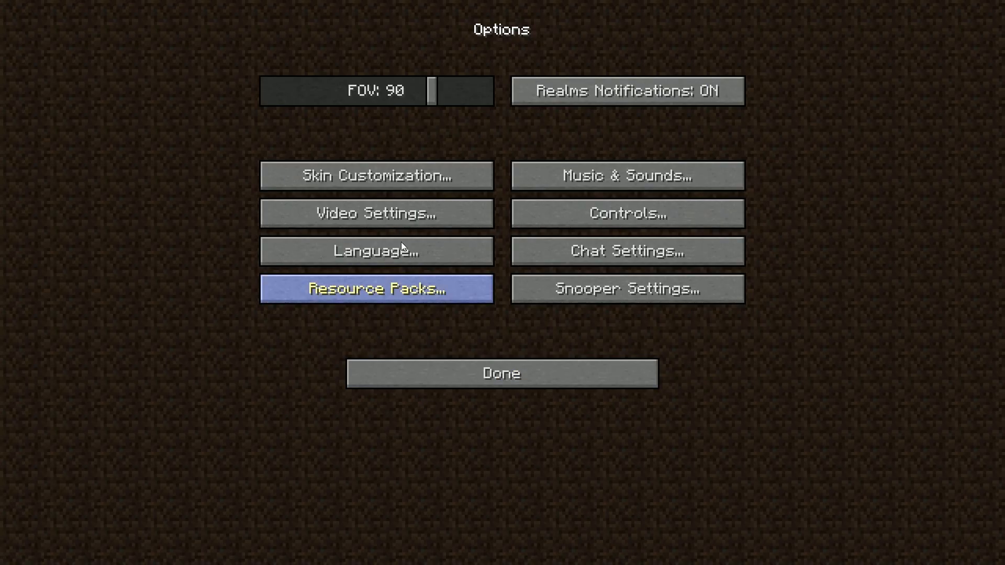
{"action": "left_click", "coordinate": [374, 213]}
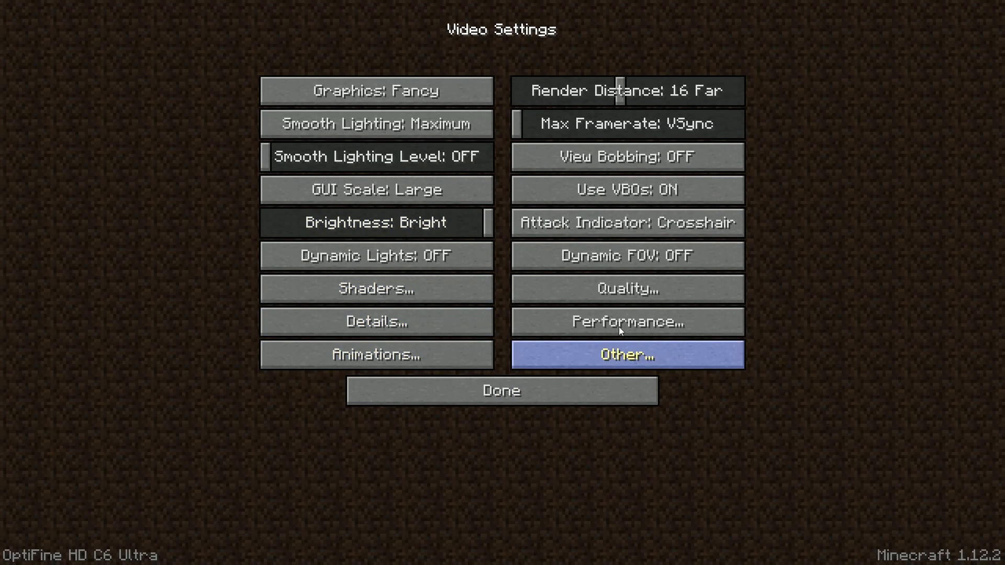
{"action": "mouse_move", "coordinate": [376, 289]}
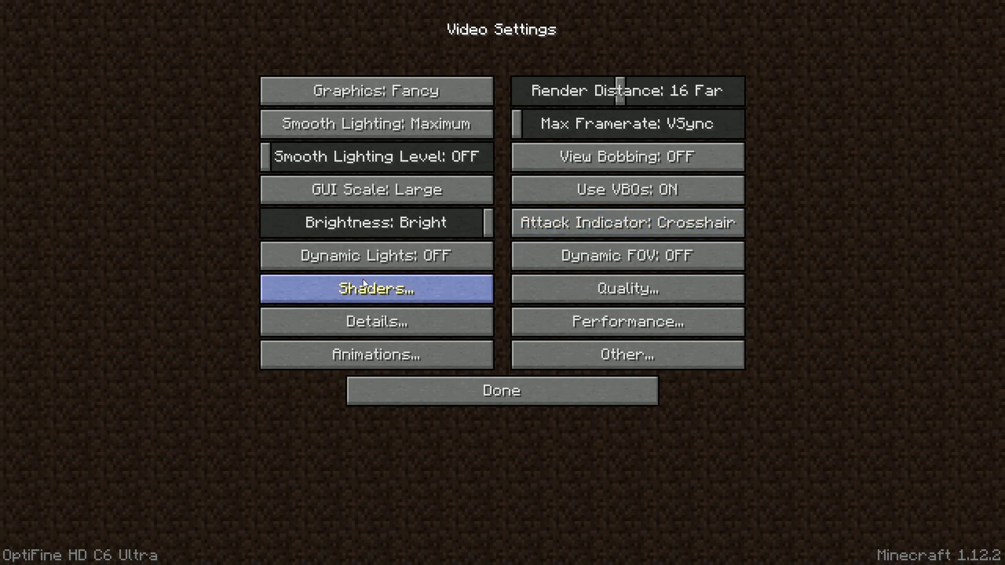